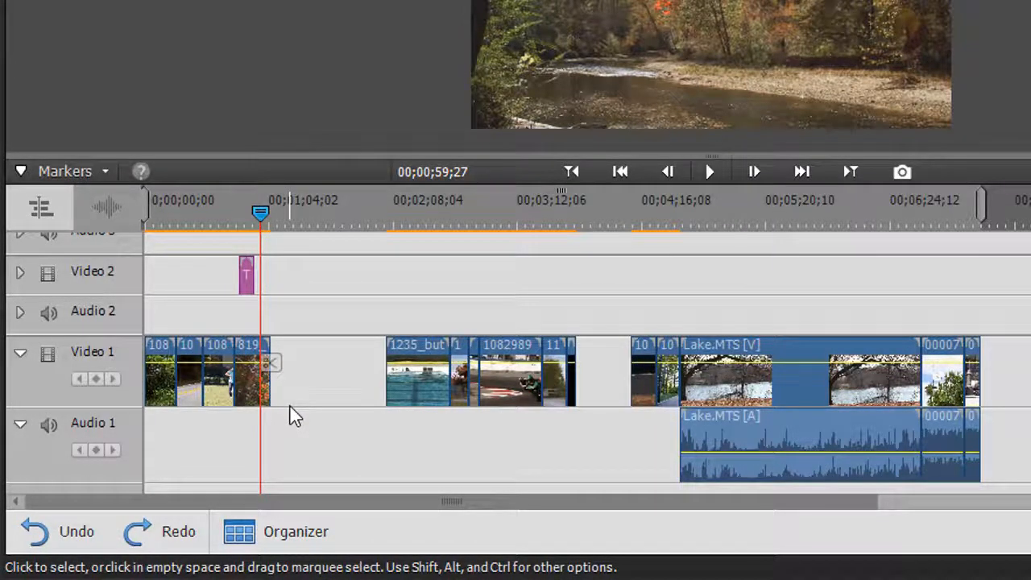
pyautogui.moveTo(620, 452)
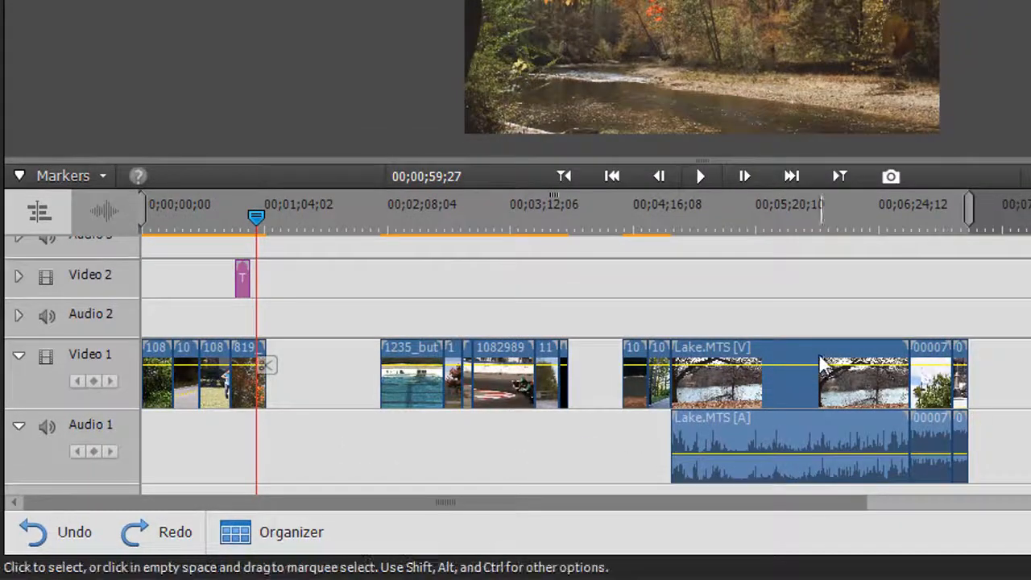
pyautogui.moveTo(931, 452)
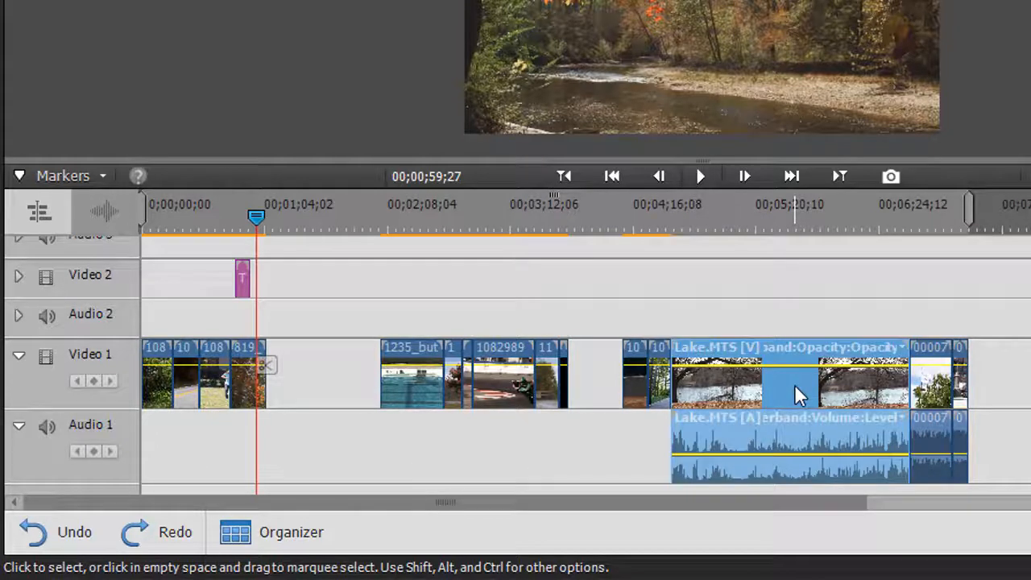
pyautogui.moveTo(797, 385)
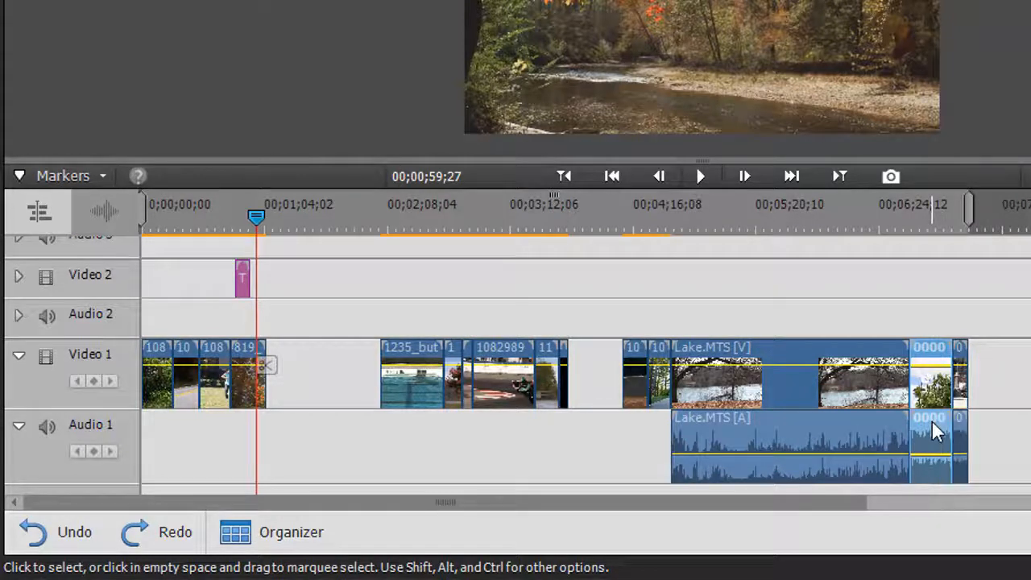
pyautogui.moveTo(936, 435)
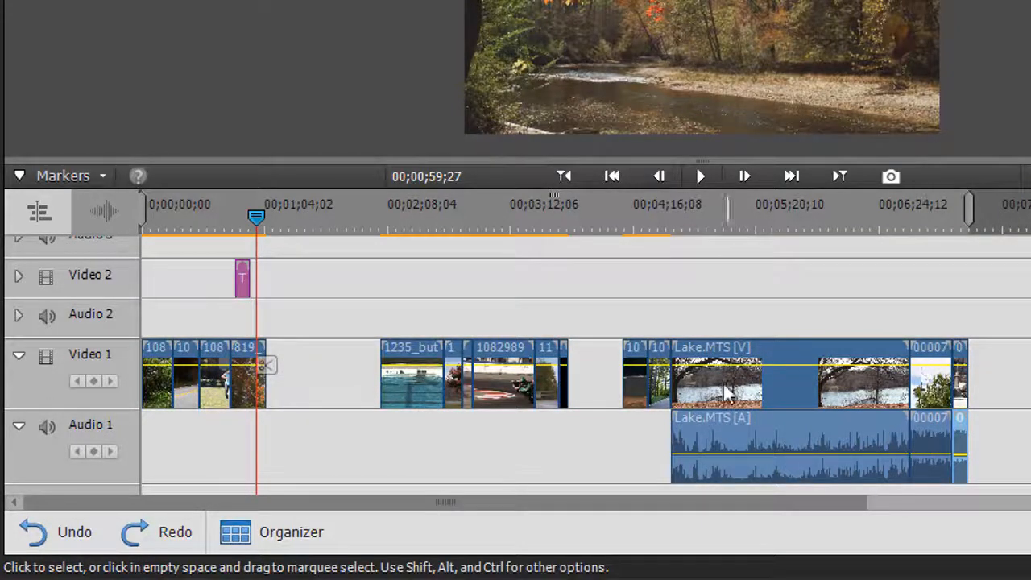
pyautogui.moveTo(786, 406)
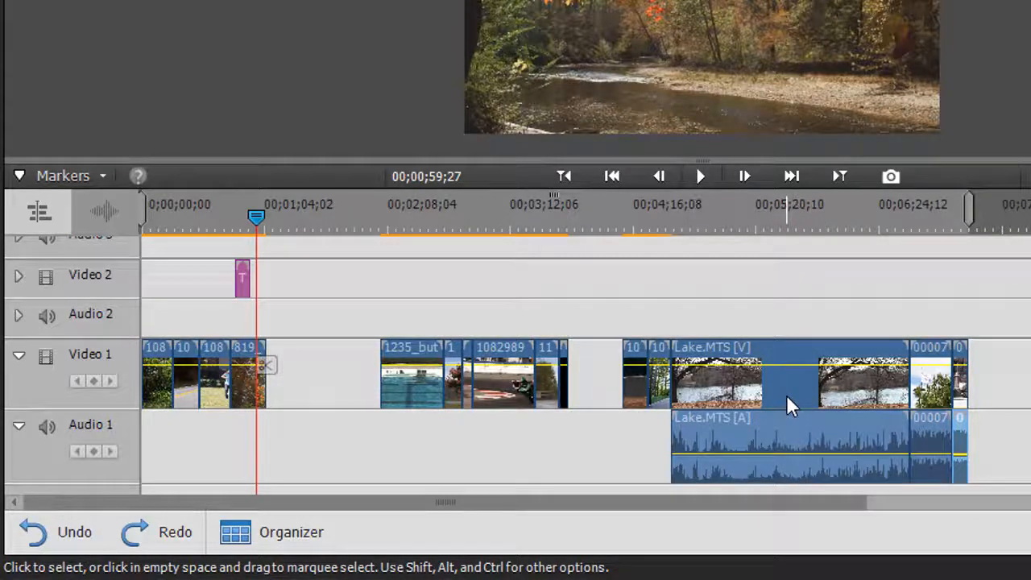
pyautogui.moveTo(789, 388)
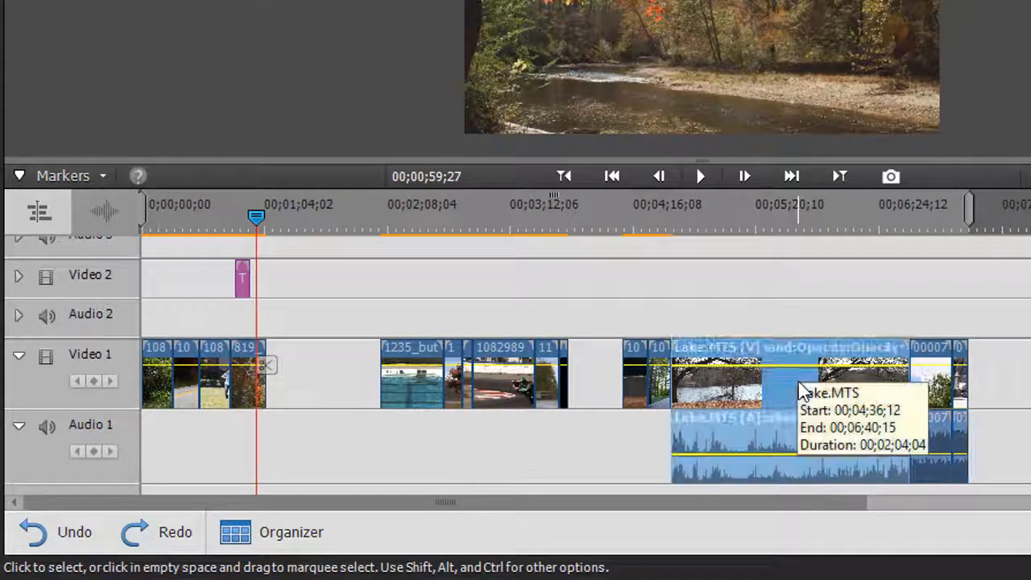
pyautogui.moveTo(854, 314)
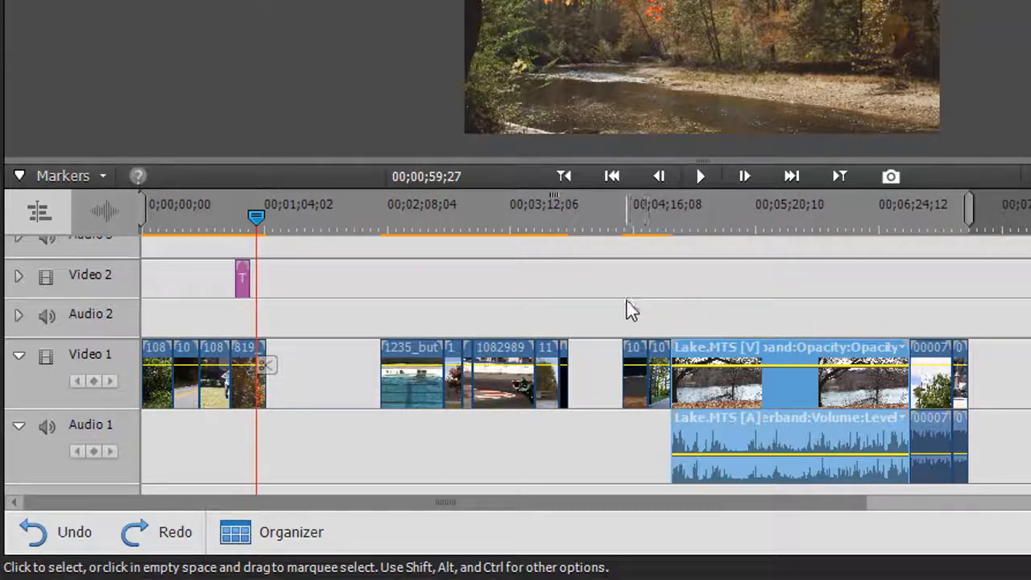
pyautogui.moveTo(481, 446)
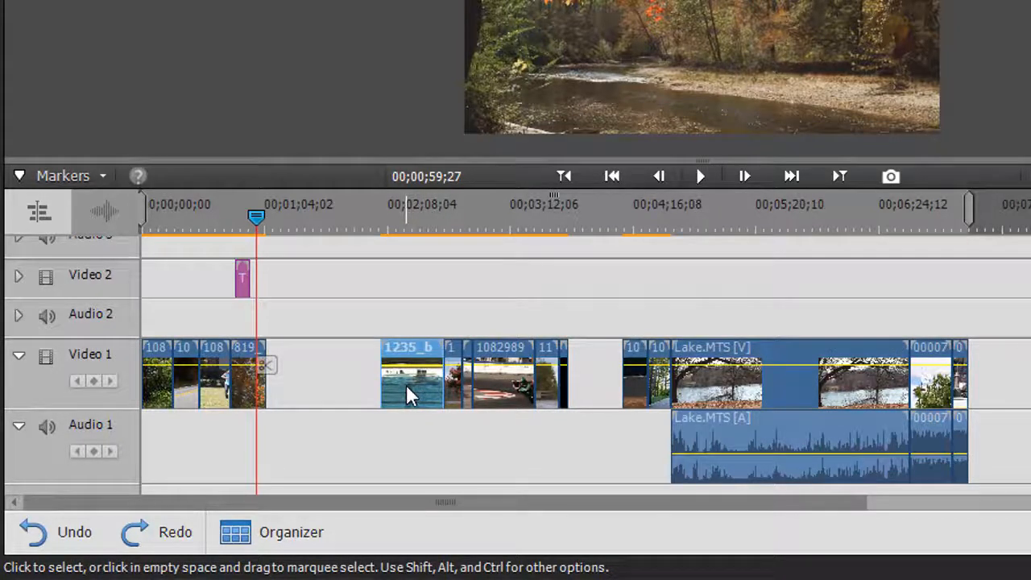
pyautogui.moveTo(409, 395)
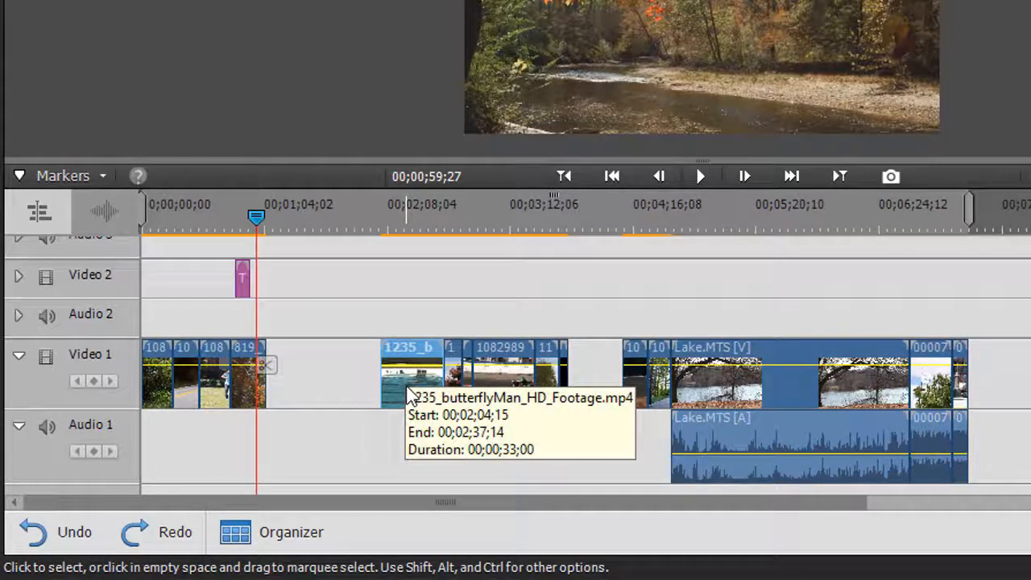
pyautogui.moveTo(417, 399)
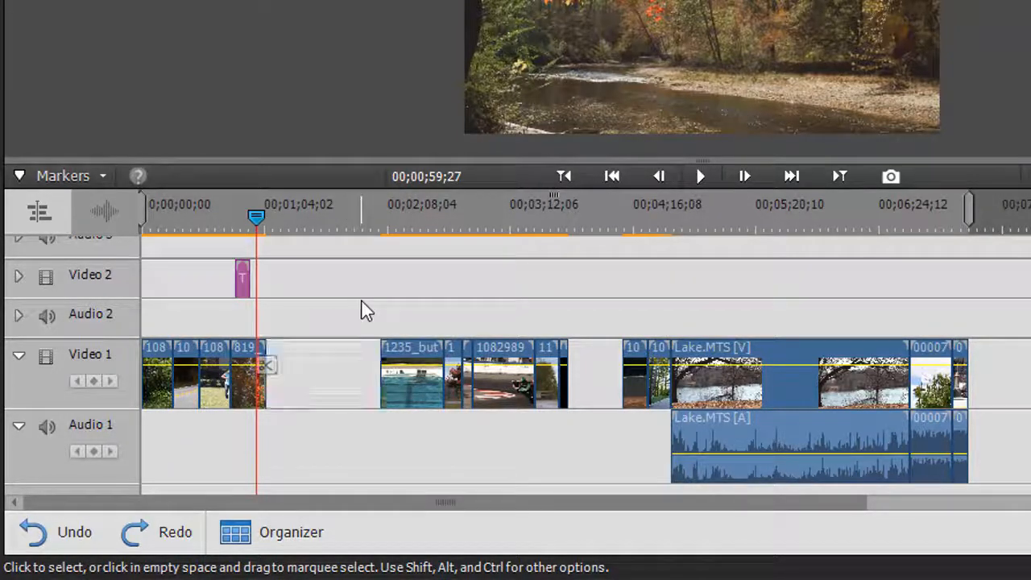
pyautogui.moveTo(390, 311)
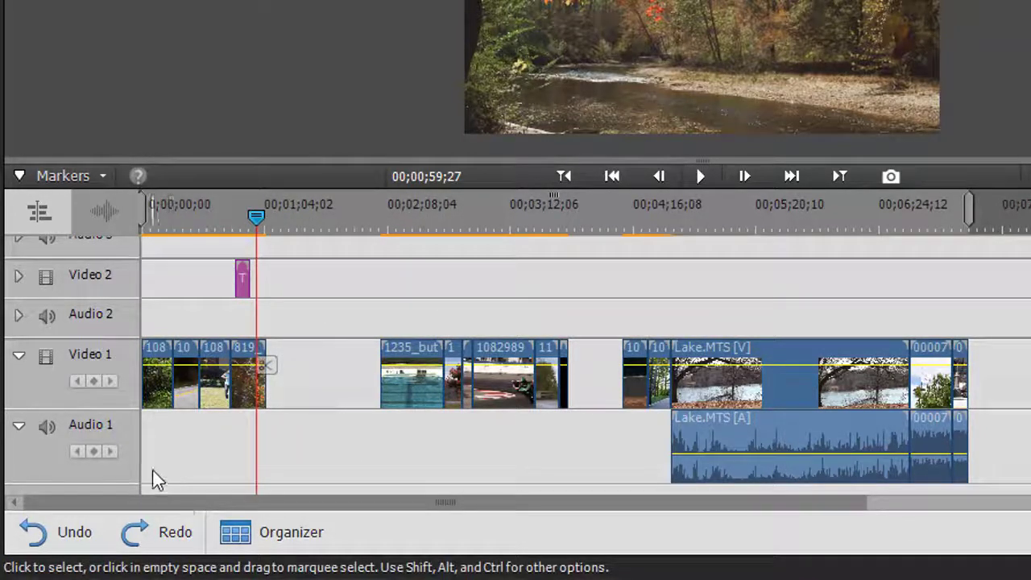
pyautogui.moveTo(170, 441)
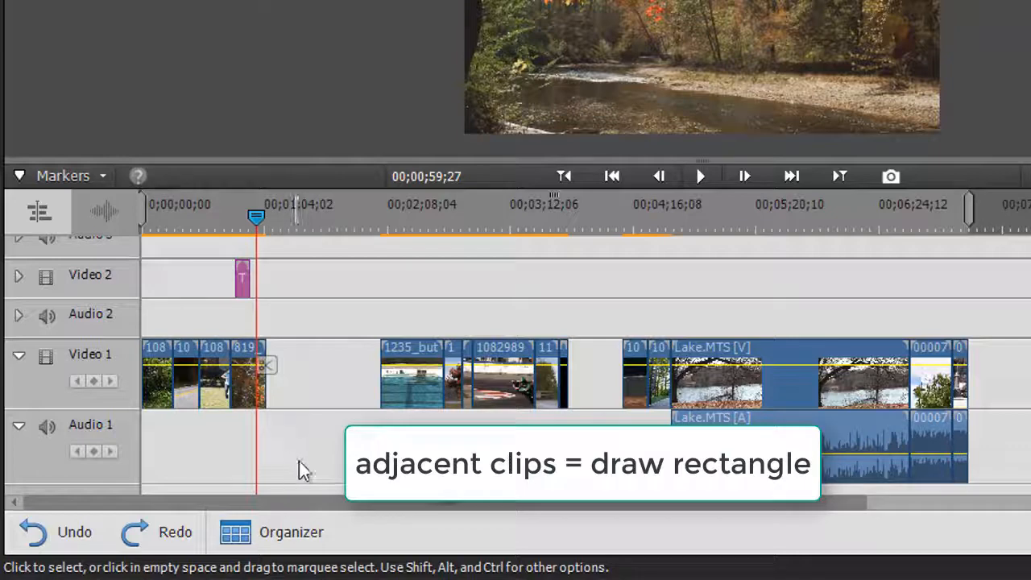
pyautogui.moveTo(158, 360)
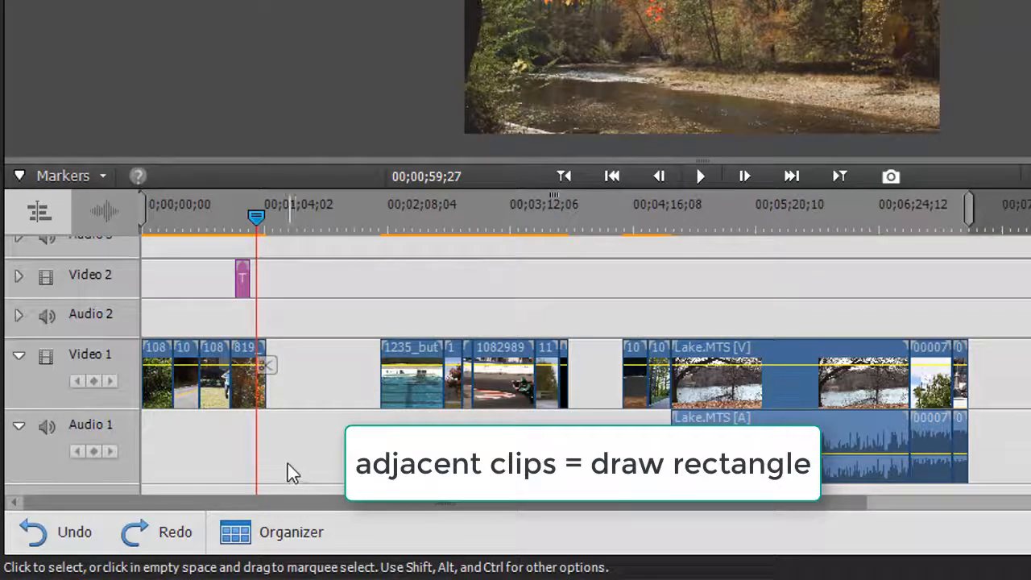
pyautogui.moveTo(290, 445)
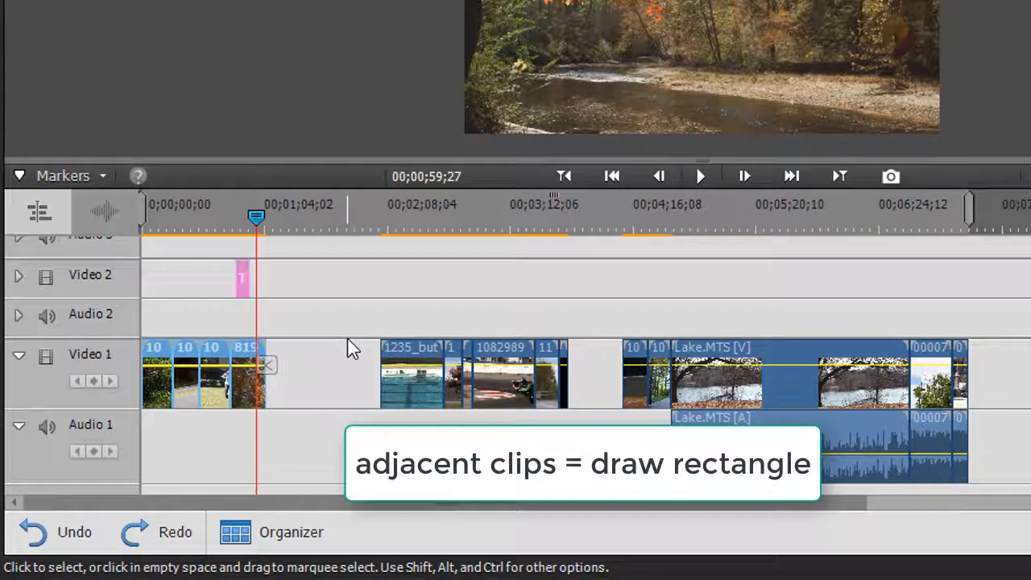
pyautogui.moveTo(340, 325)
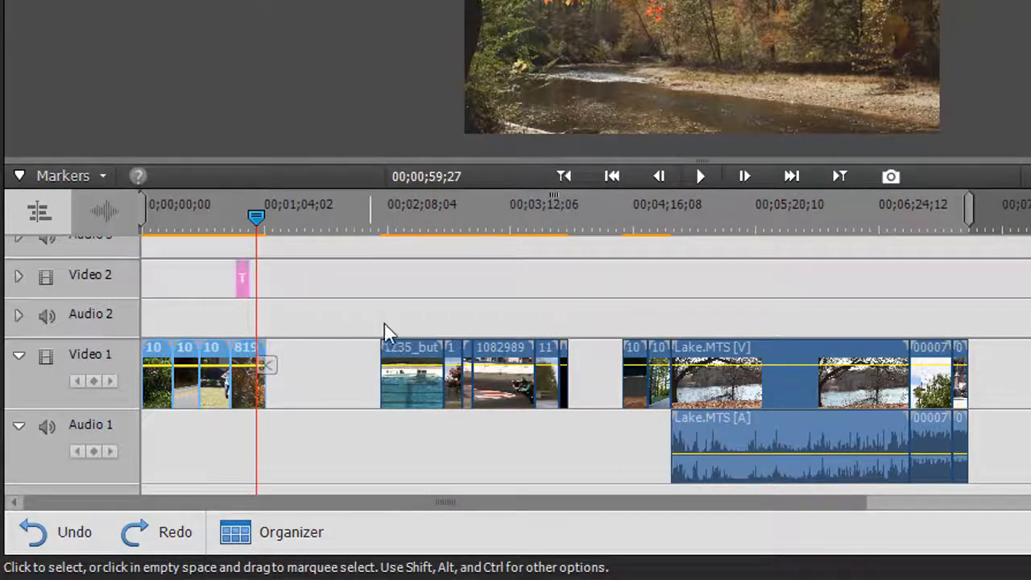
pyautogui.moveTo(357, 322)
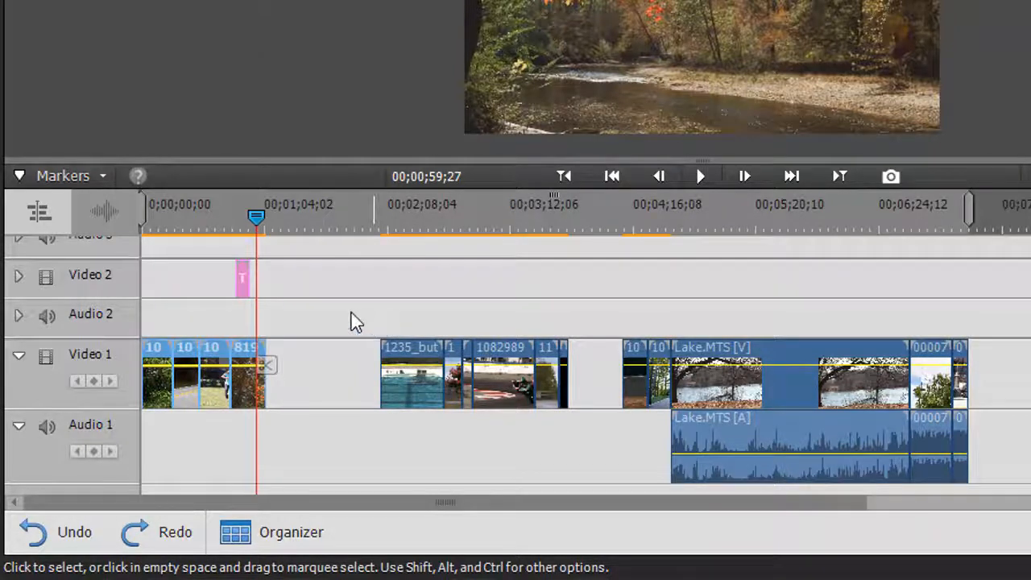
pyautogui.moveTo(351, 309); pyautogui.dragTo(503, 435)
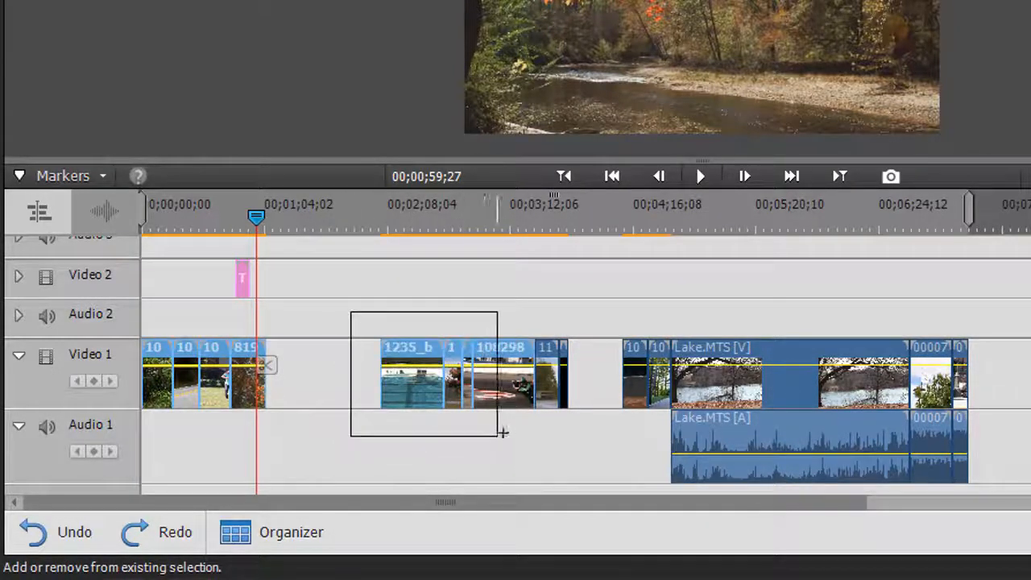
pyautogui.moveTo(502, 433); pyautogui.dragTo(513, 425)
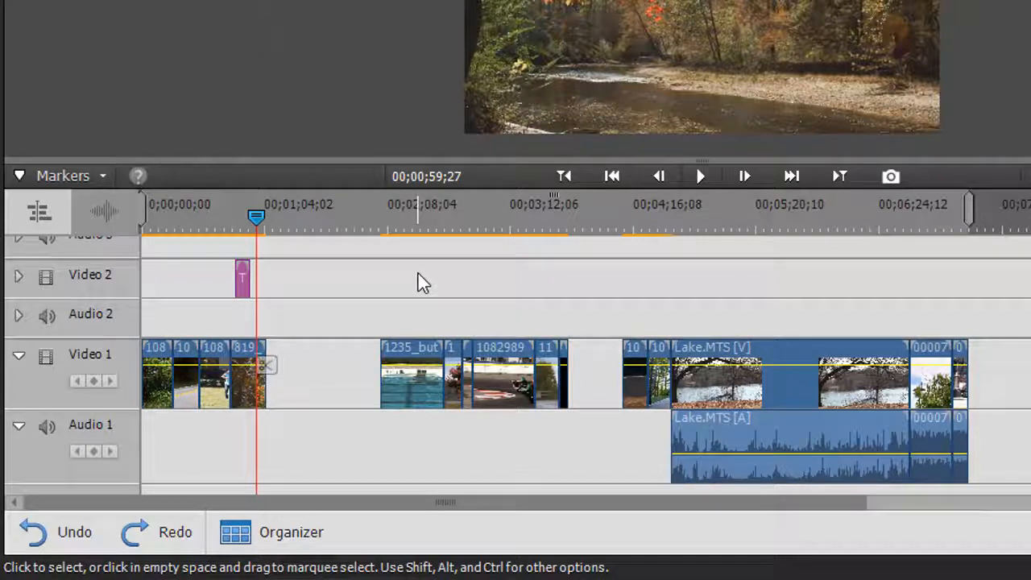
pyautogui.moveTo(390, 292)
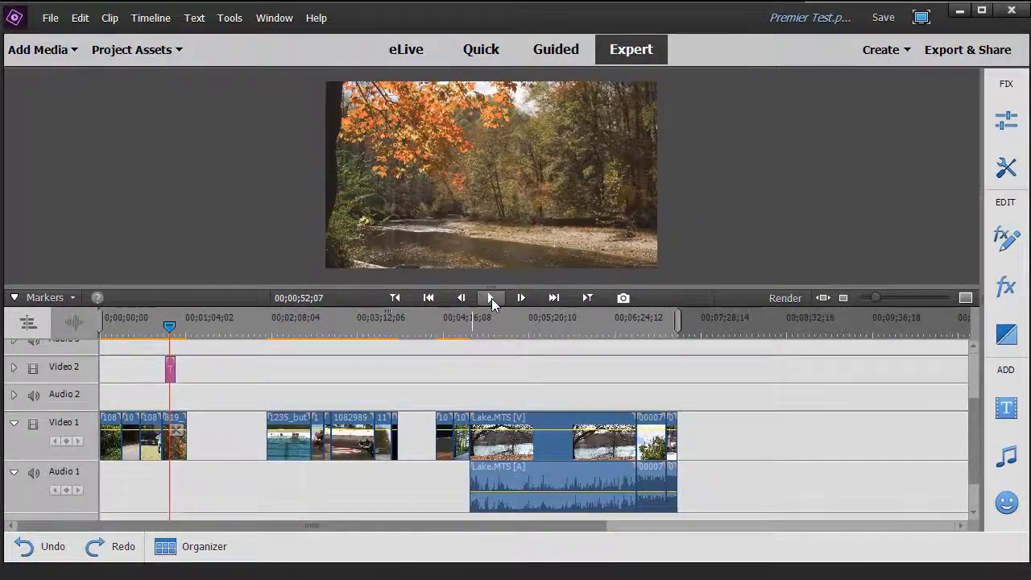
# Play the timeline to preview the AUTUMN Scene 2017 title over the footage
pyautogui.click(489, 298)
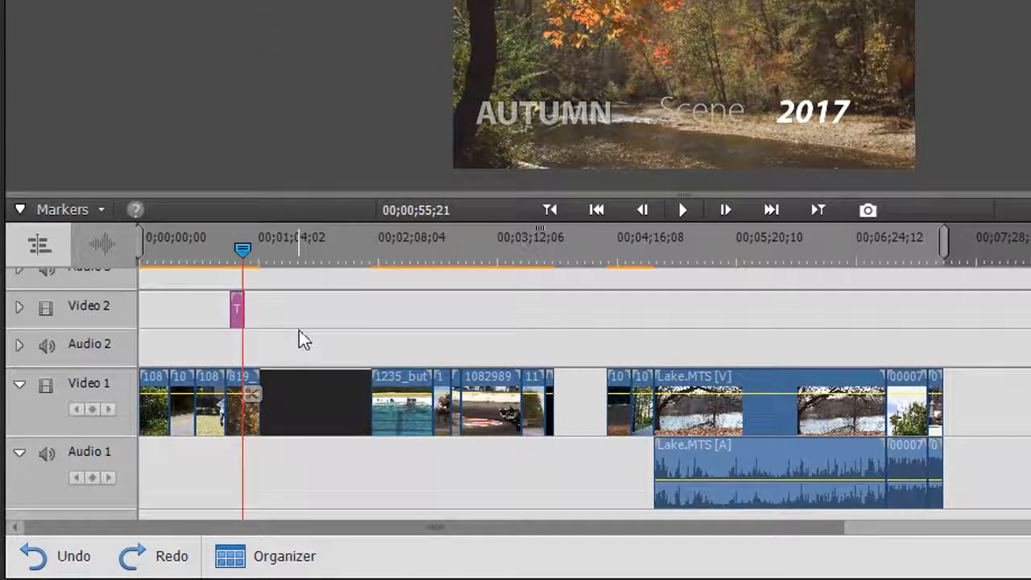
# Drag the short grouped Video 1 clip slightly earlier so its pink Video 2 item moves with it
pyautogui.click(242, 411)
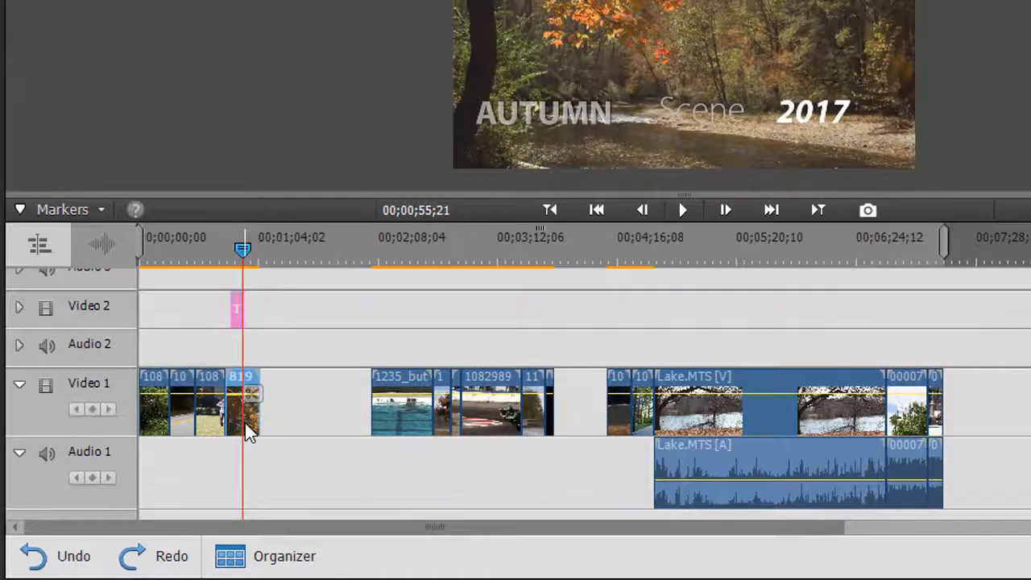
pyautogui.moveTo(245, 432)
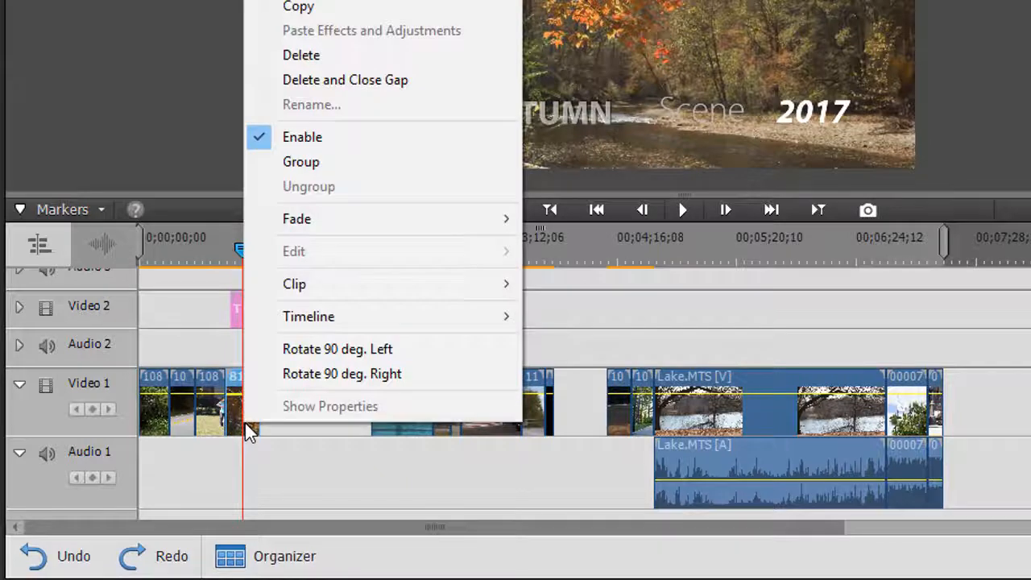
pyautogui.moveTo(303, 169)
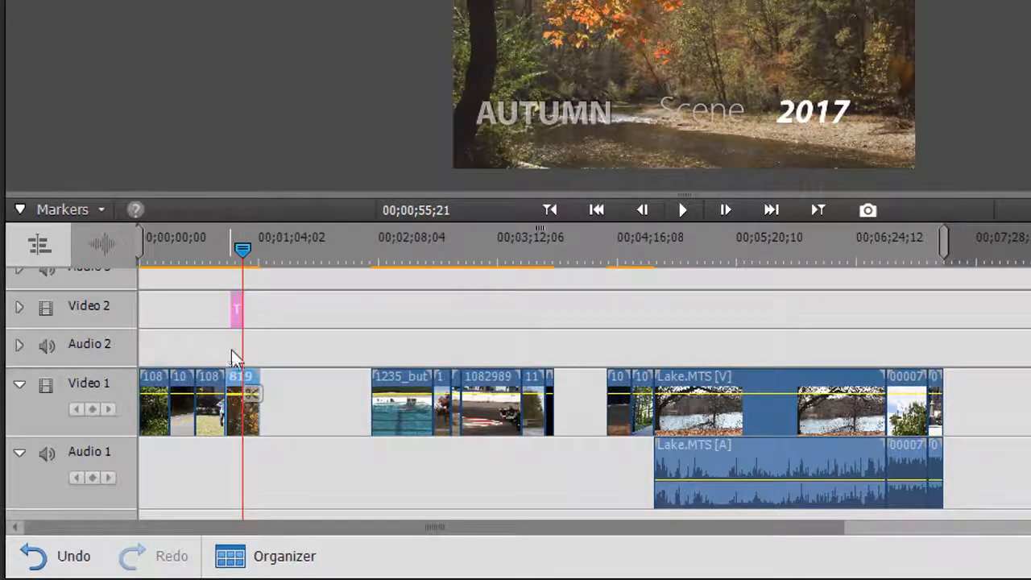
pyautogui.moveTo(295, 357)
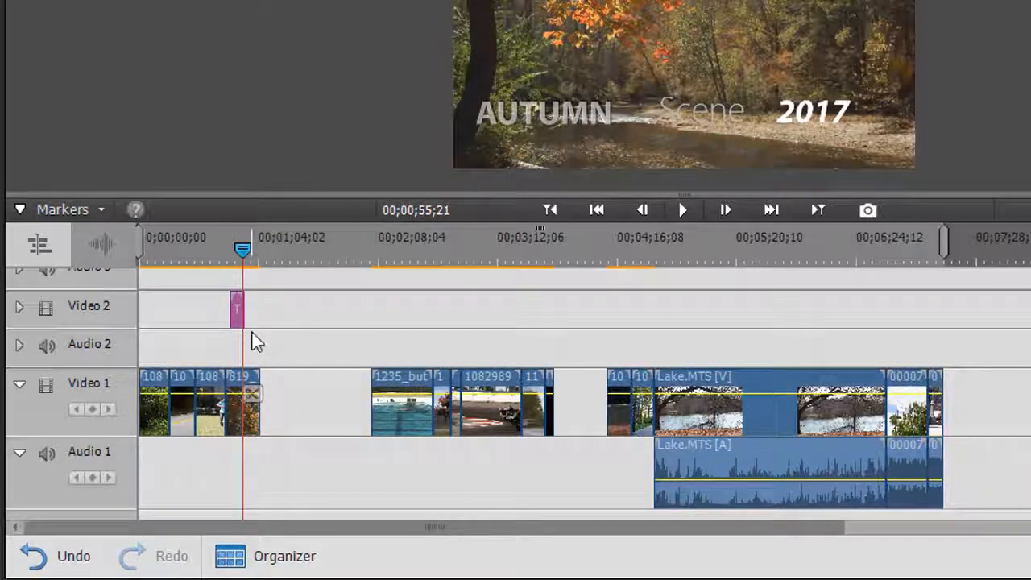
pyautogui.moveTo(239, 309); pyautogui.dragTo(287, 309)
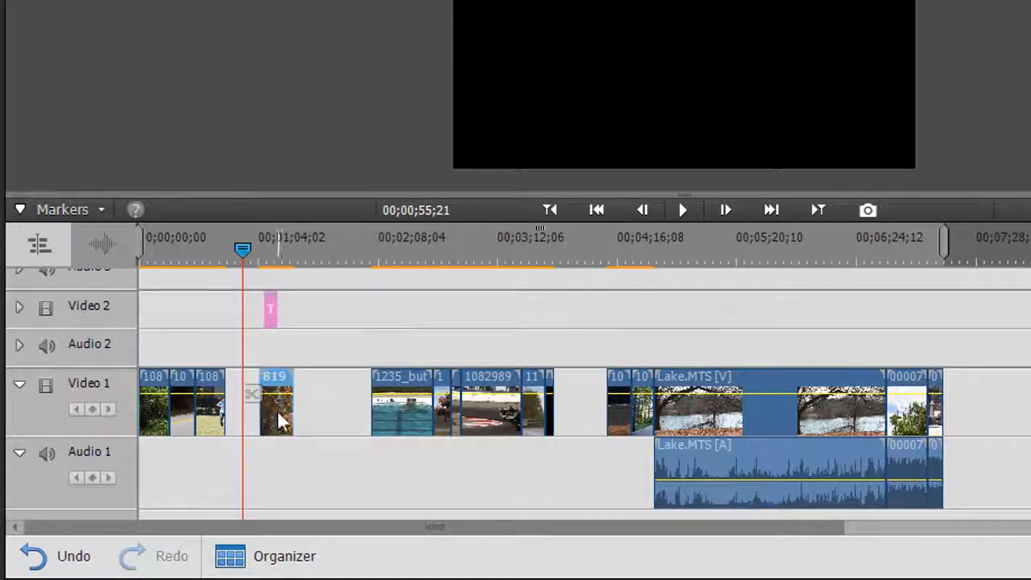
pyautogui.moveTo(277, 411); pyautogui.dragTo(258, 435)
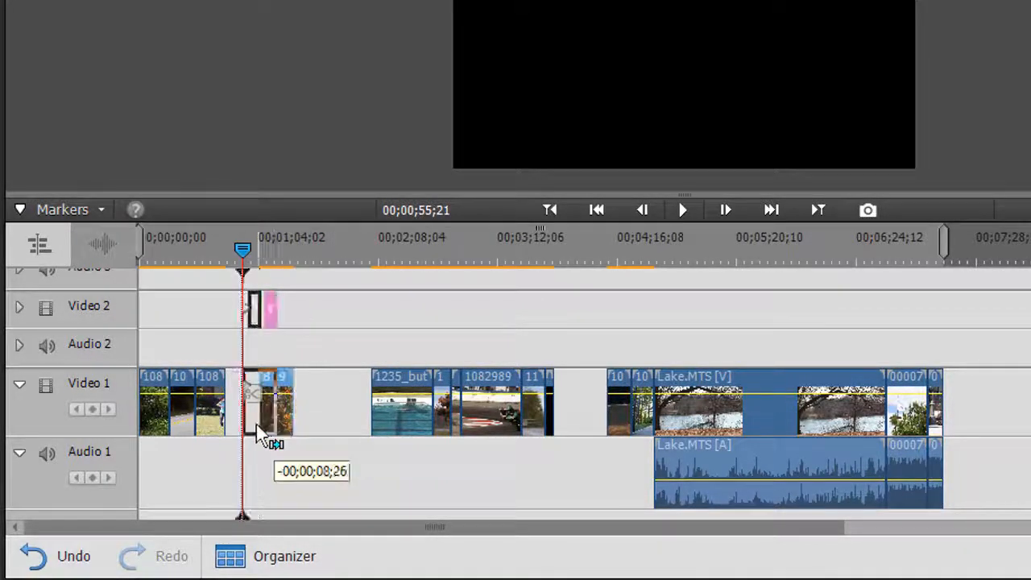
pyautogui.moveTo(261, 435); pyautogui.dragTo(245, 434)
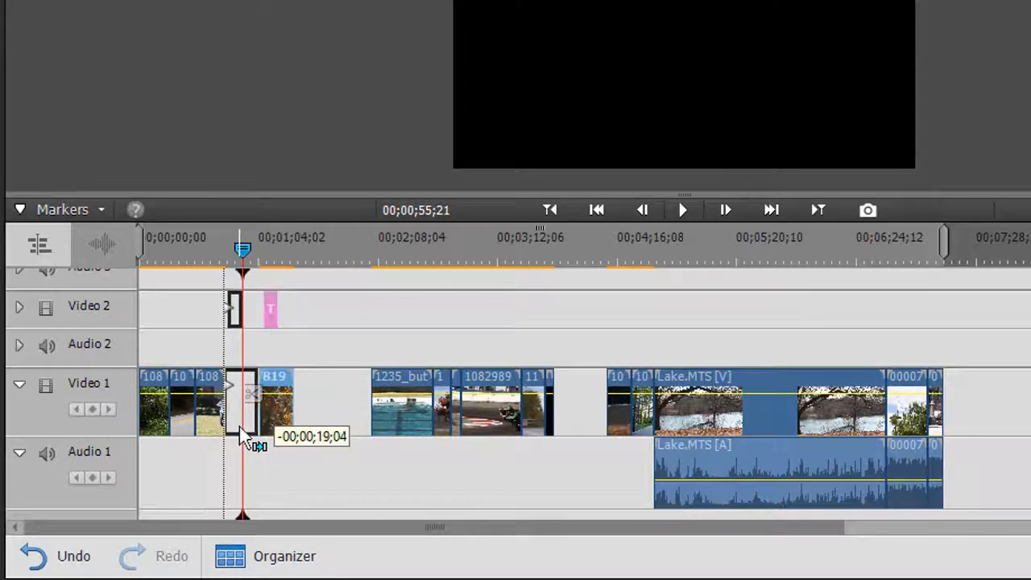
pyautogui.moveTo(242, 403); pyautogui.dragTo(298, 403)
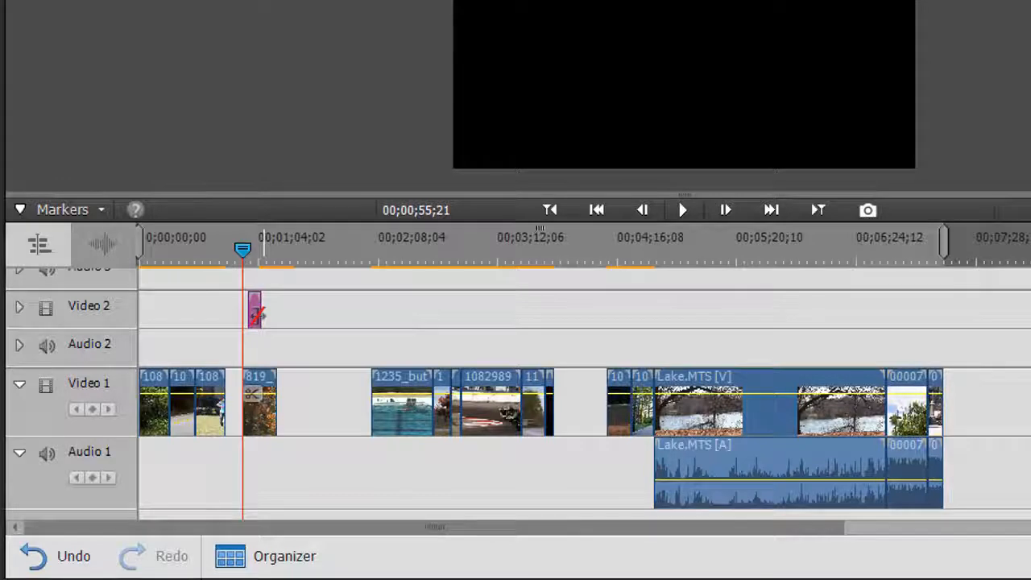
# Bring up the context menu on the grouped short clip to reach Ungroup
pyautogui.rightClick(254, 309)
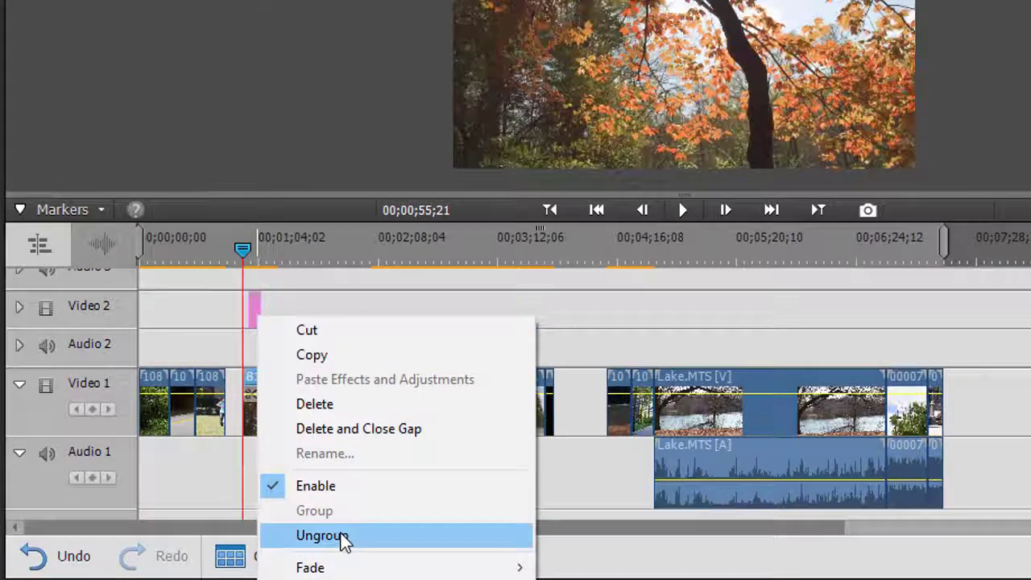
pyautogui.moveTo(303, 309)
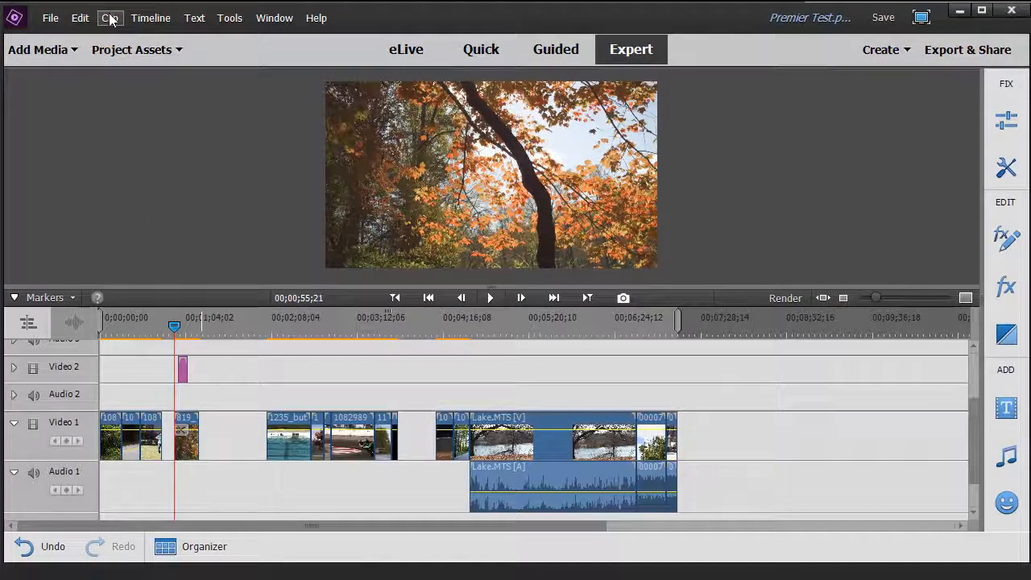
# Show the Clip menu with its Group/Ungroup commands
pyautogui.click(109, 18)
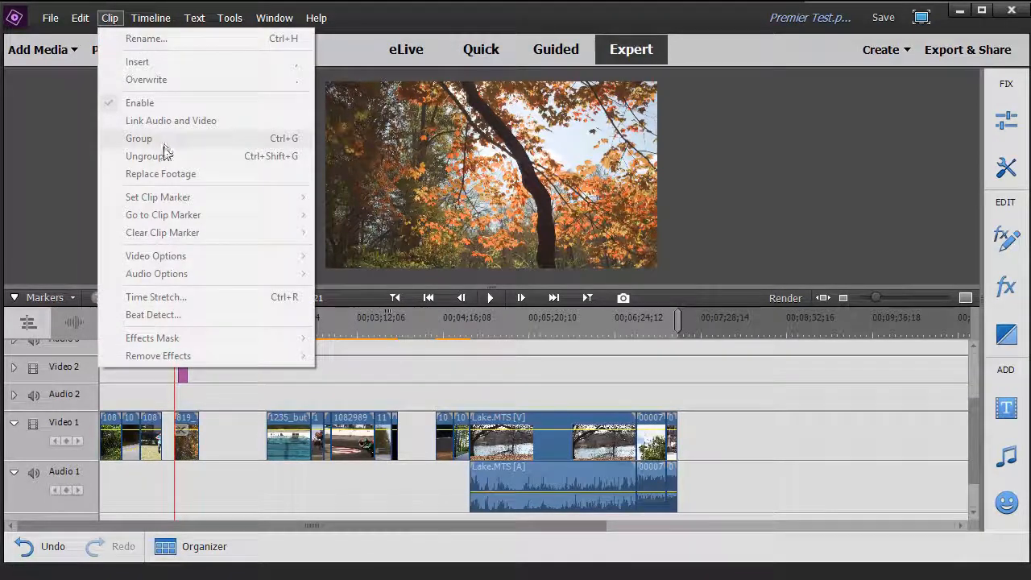
pyautogui.moveTo(197, 143)
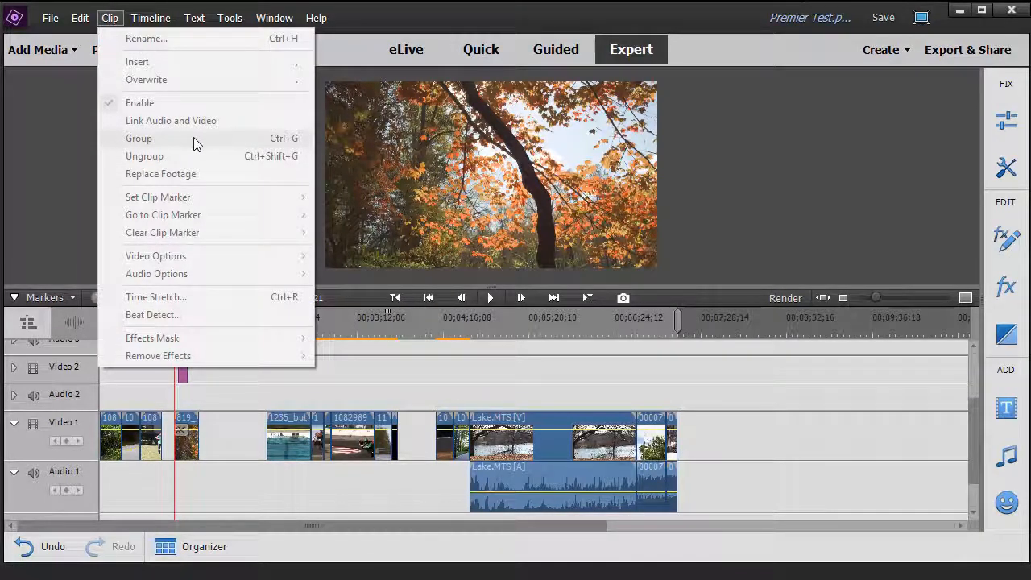
pyautogui.moveTo(177, 155)
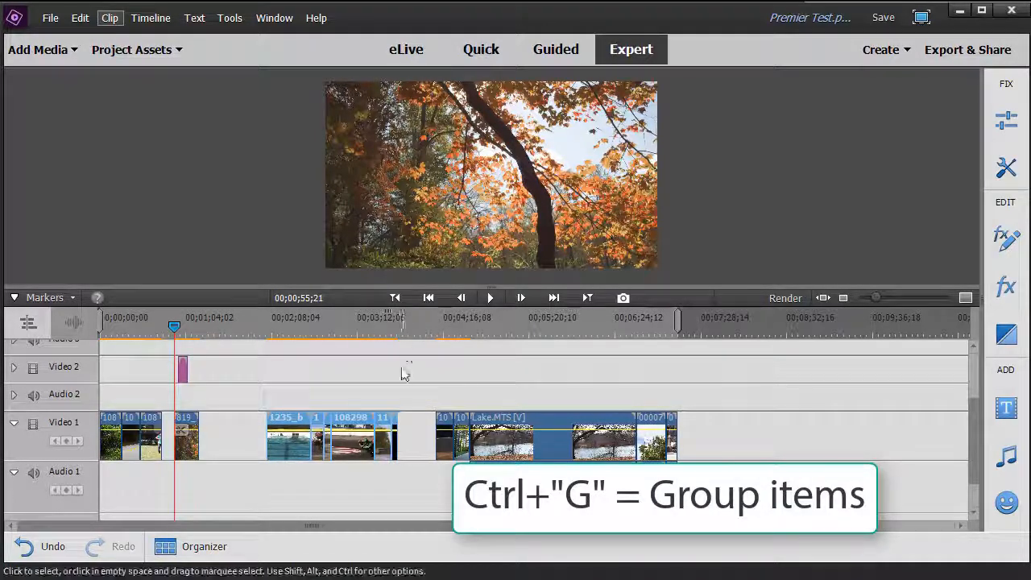
# Select the butterfly clip pair and ungroup it with Ctrl+Shift+G
pyautogui.moveTo(406, 374); pyautogui.dragTo(367, 464)
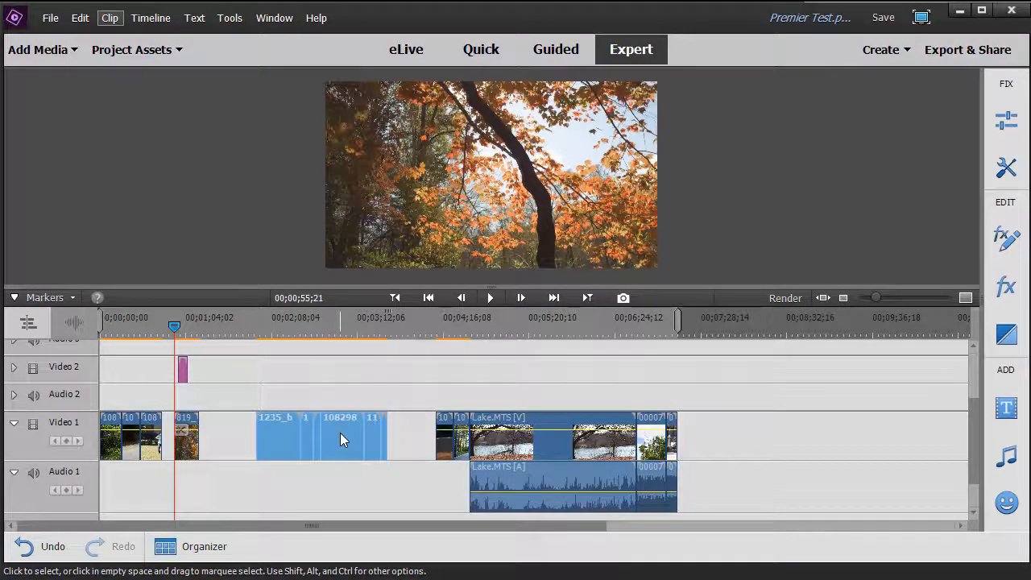
pyautogui.moveTo(341, 439)
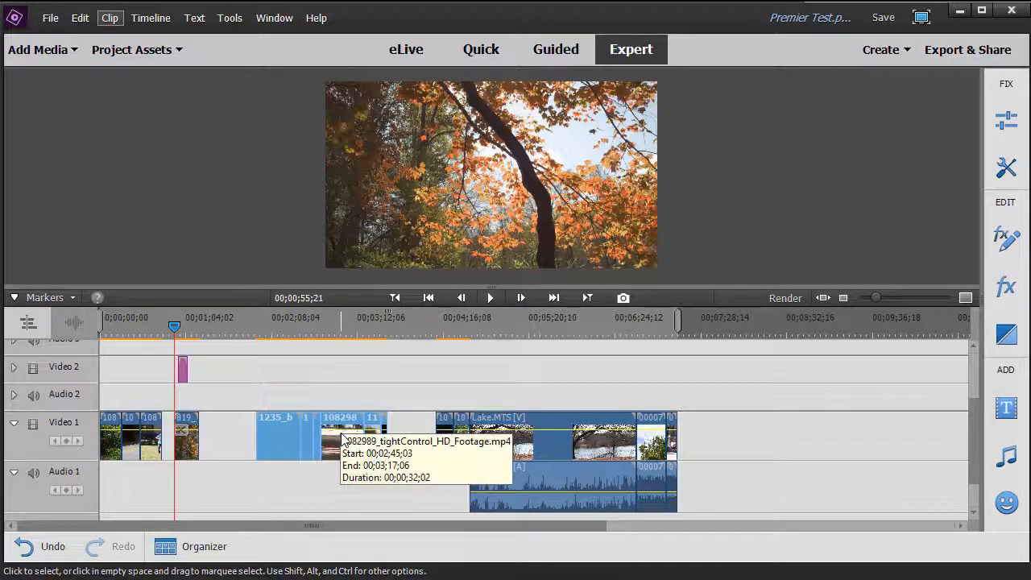
pyautogui.press('Ctrl+Shift+G')
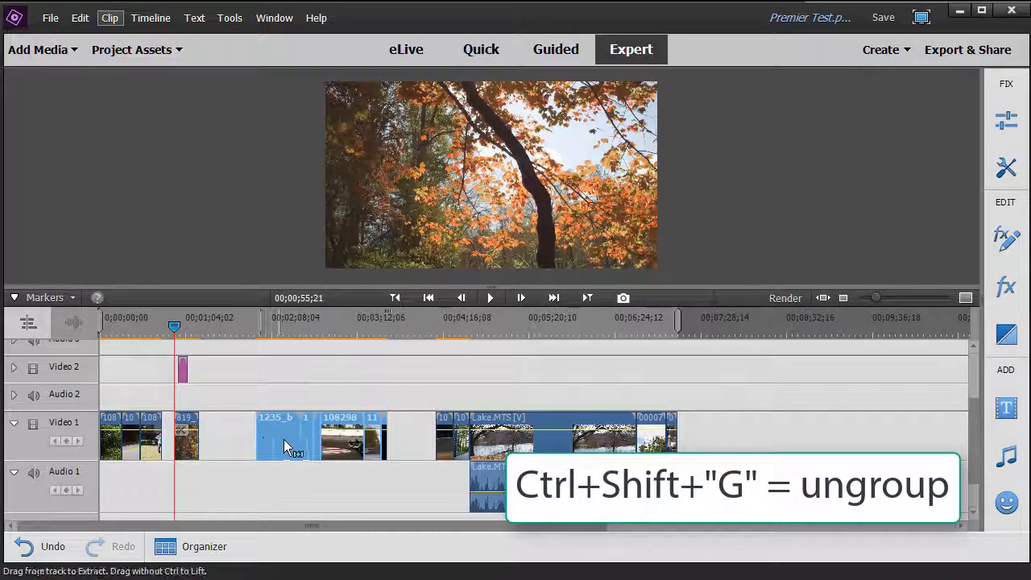
pyautogui.moveTo(280, 431)
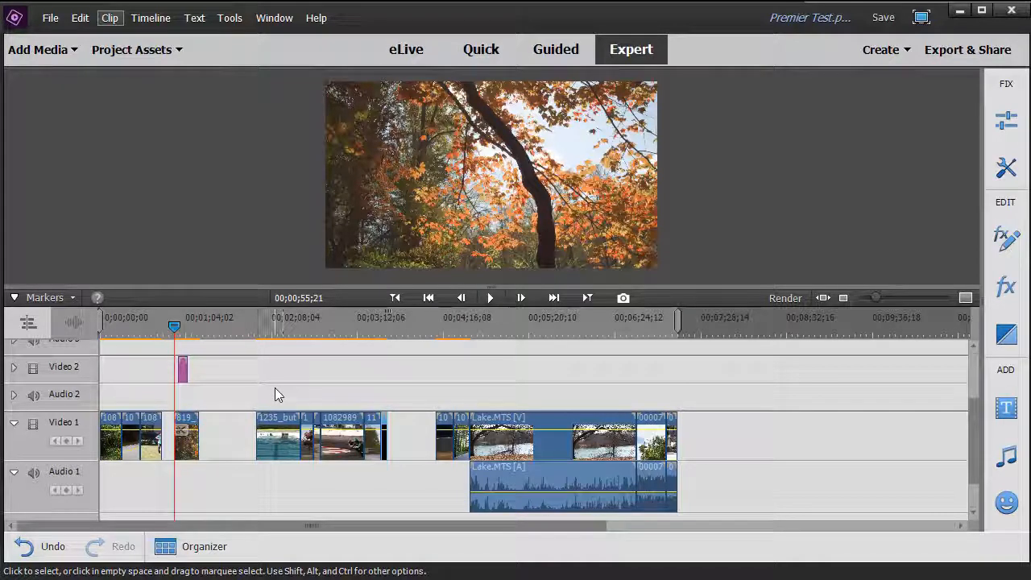
pyautogui.moveTo(282, 390)
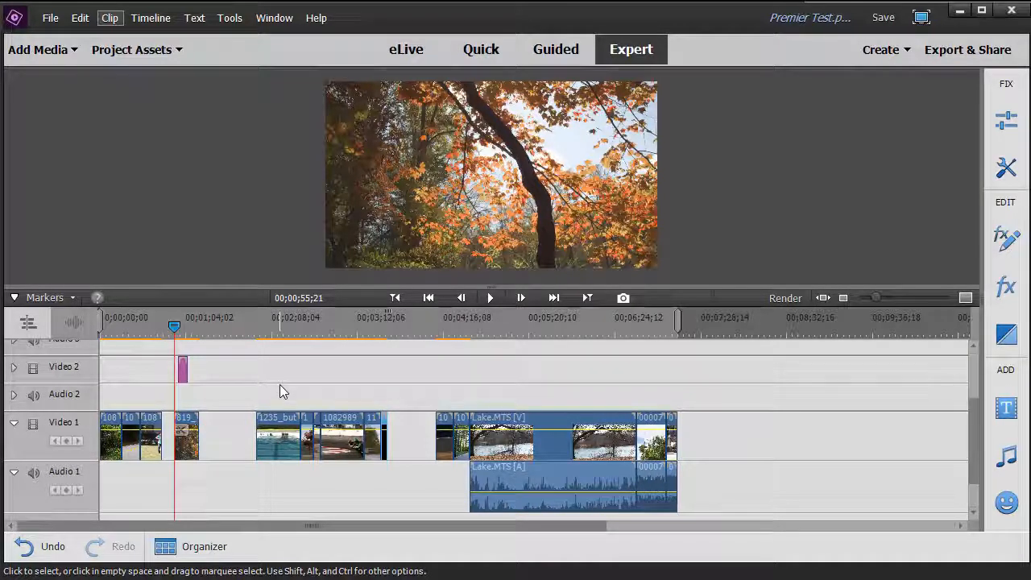
pyautogui.moveTo(300, 393)
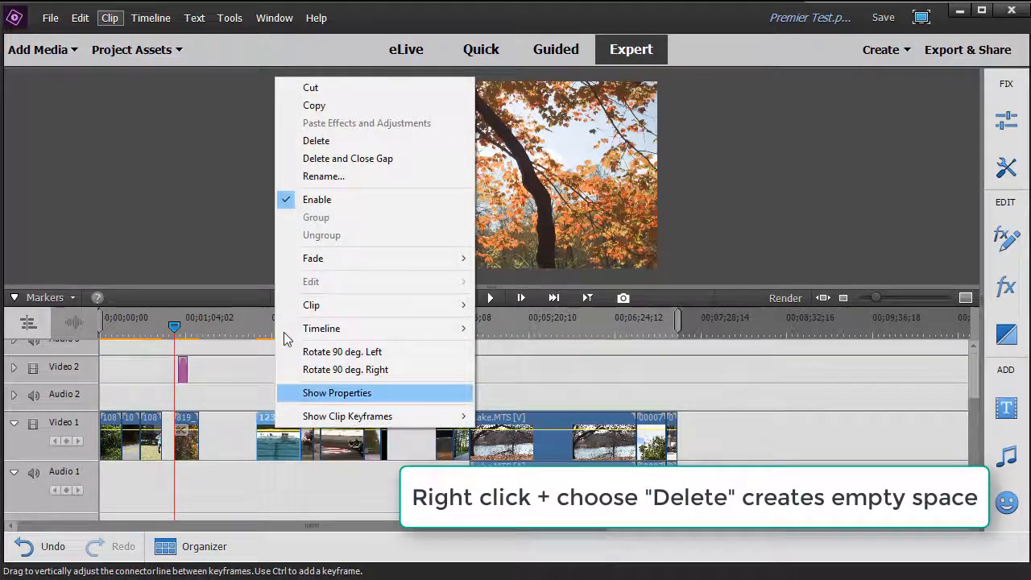
pyautogui.moveTo(338, 140)
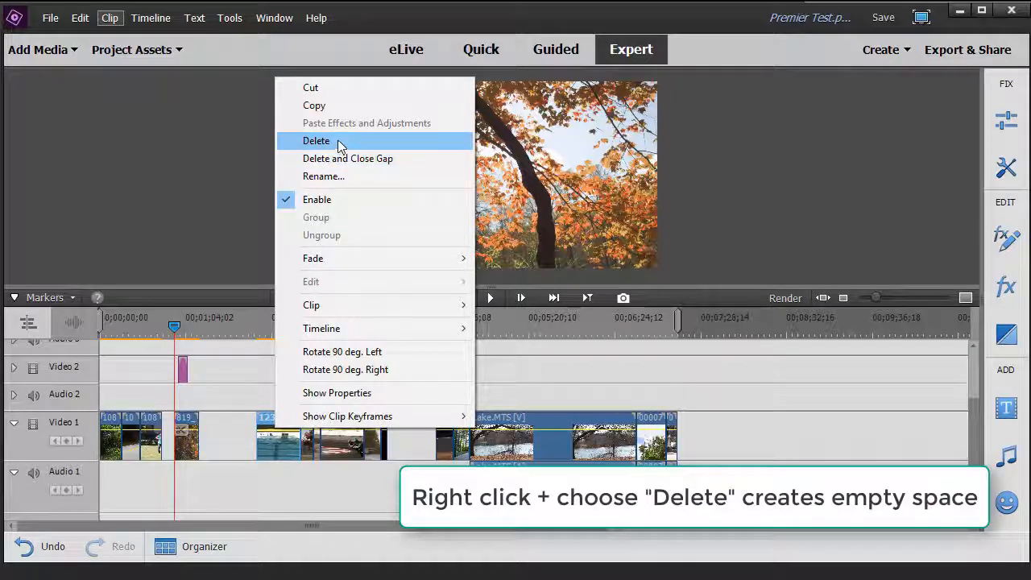
pyautogui.click(315, 140)
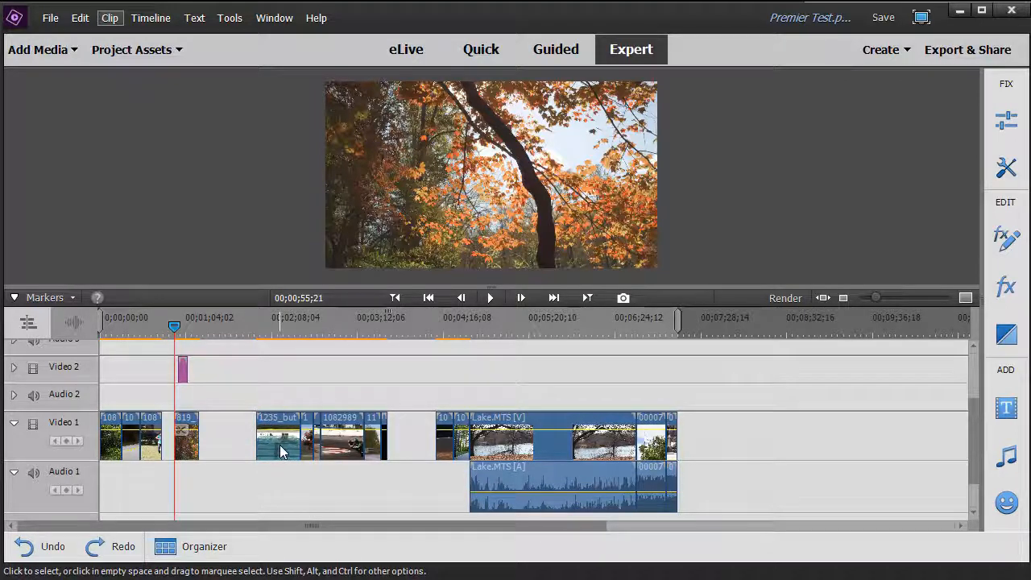
pyautogui.click(277, 438)
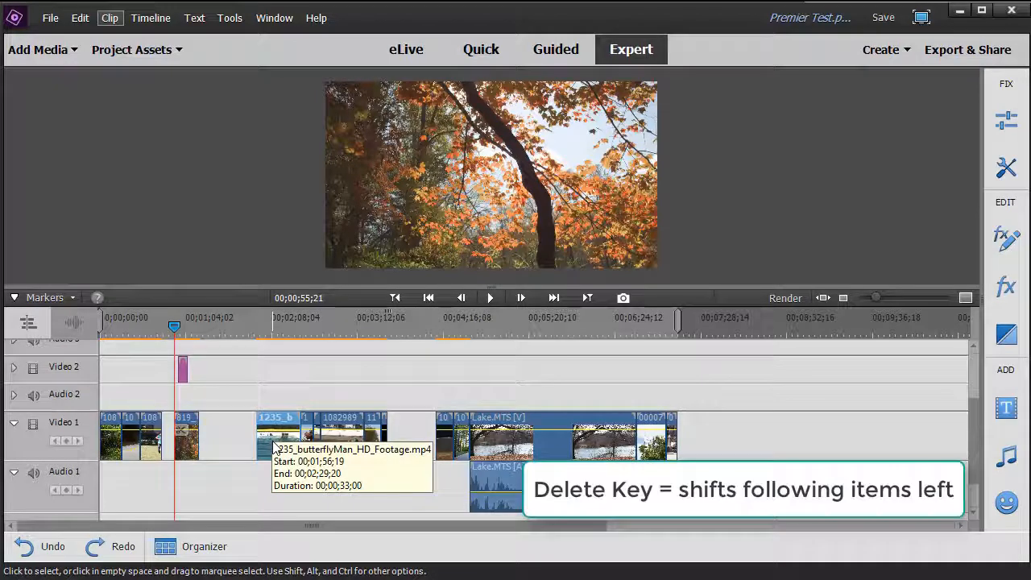
pyautogui.press('Delete')
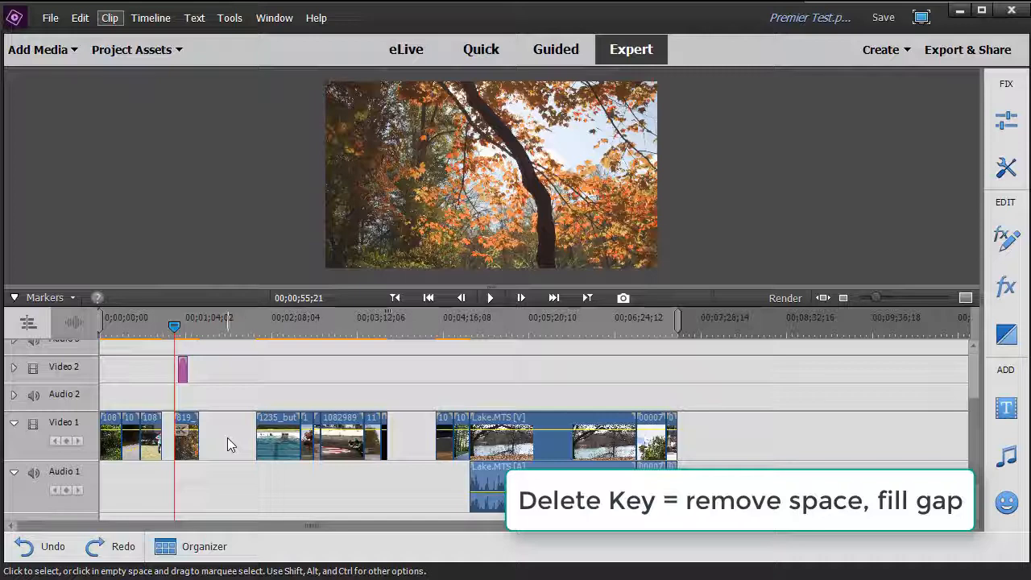
pyautogui.moveTo(245, 448)
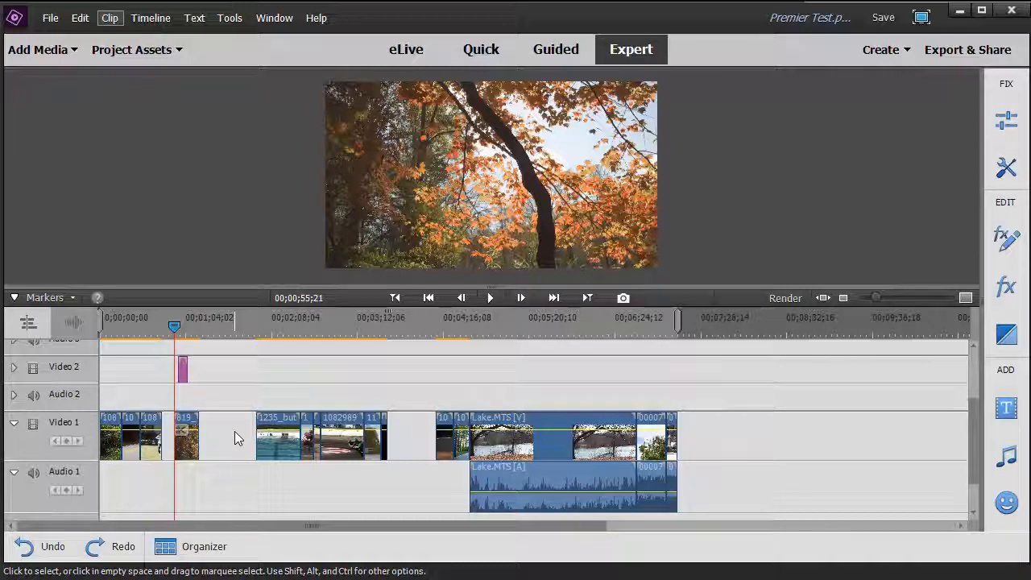
pyautogui.moveTo(233, 447)
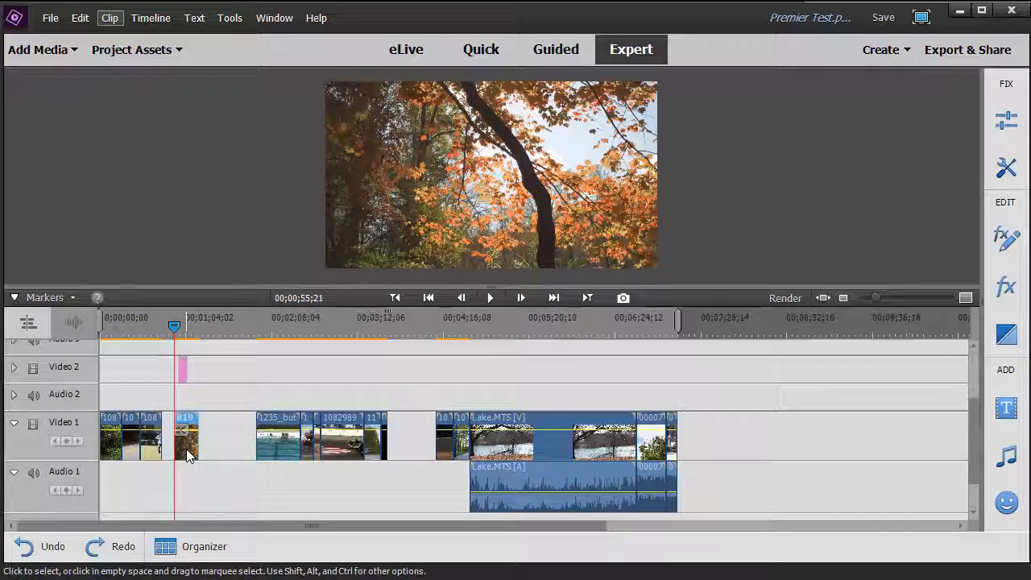
pyautogui.moveTo(187, 454)
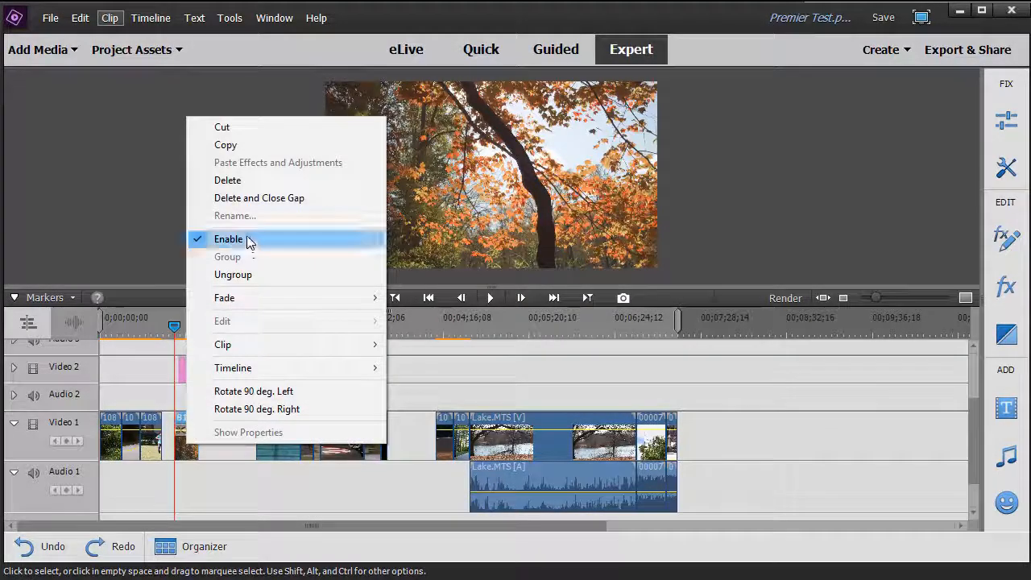
pyautogui.moveTo(248, 181)
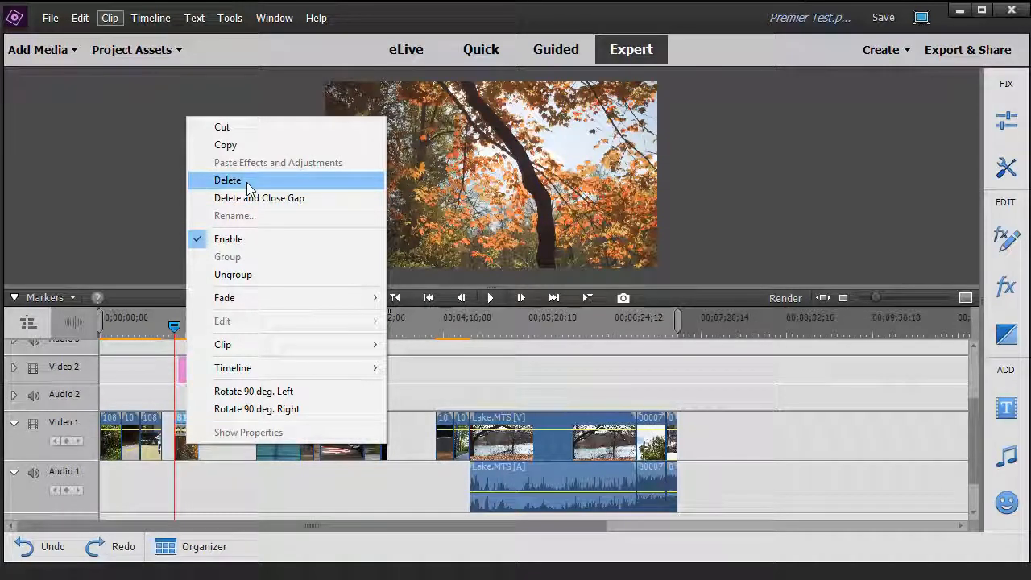
# Delete the short grouped clip and its pink Video 2 item, leaving a gap in Video 1
pyautogui.click(229, 180)
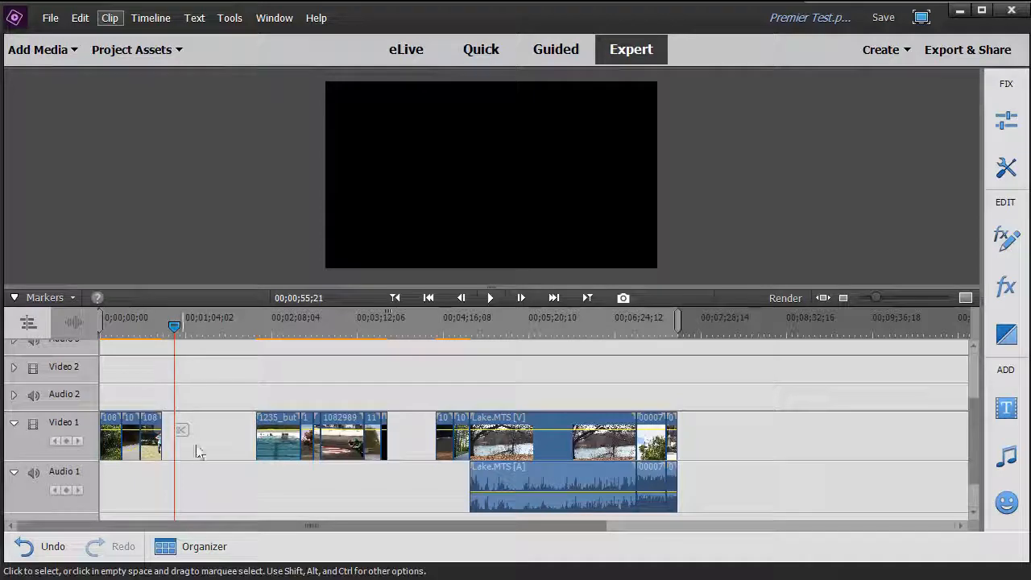